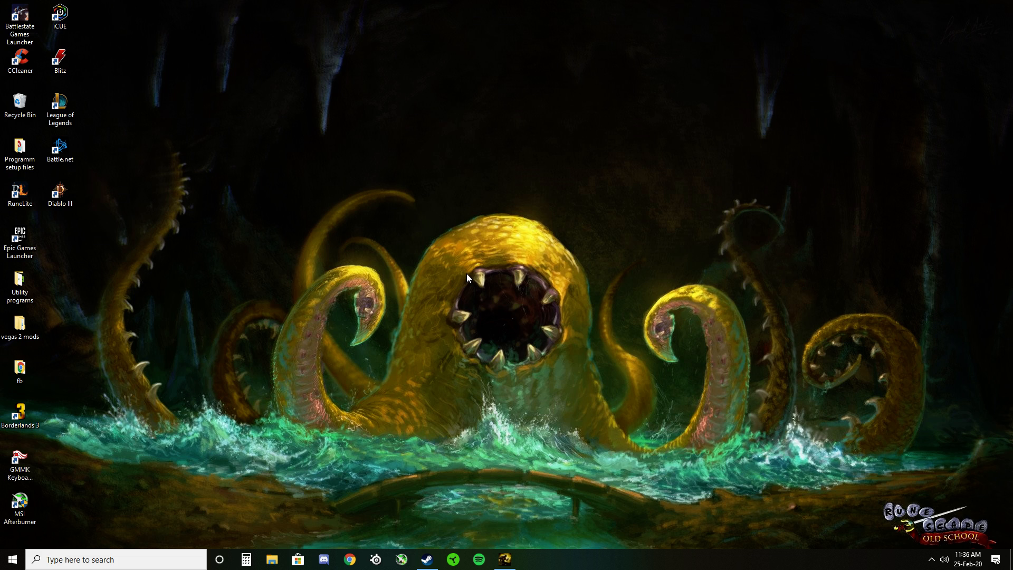
mouse_move(473, 274)
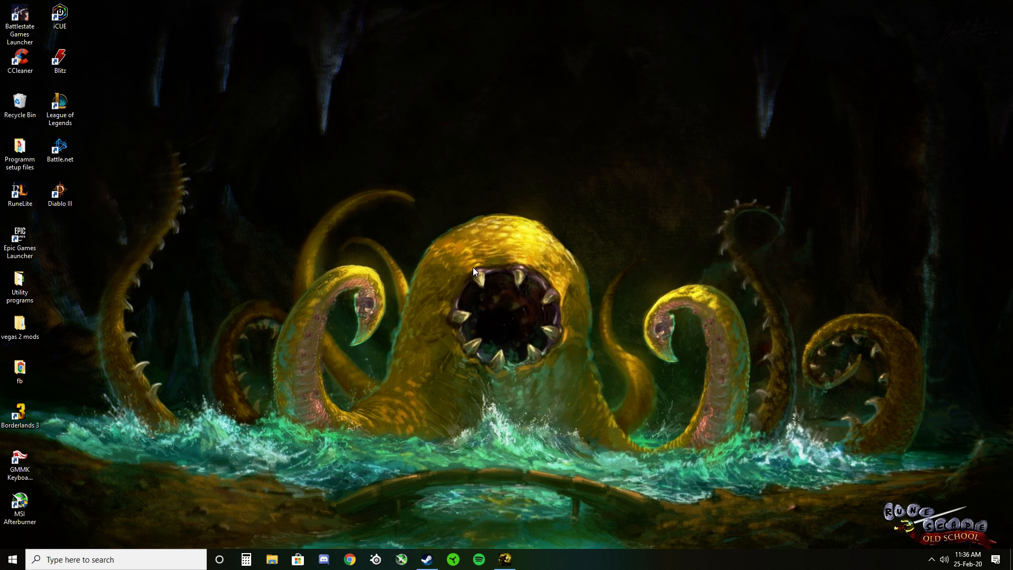
- Open NVIDIA Control Panel from the desktop context menu, on the second try
right_click(477, 269)
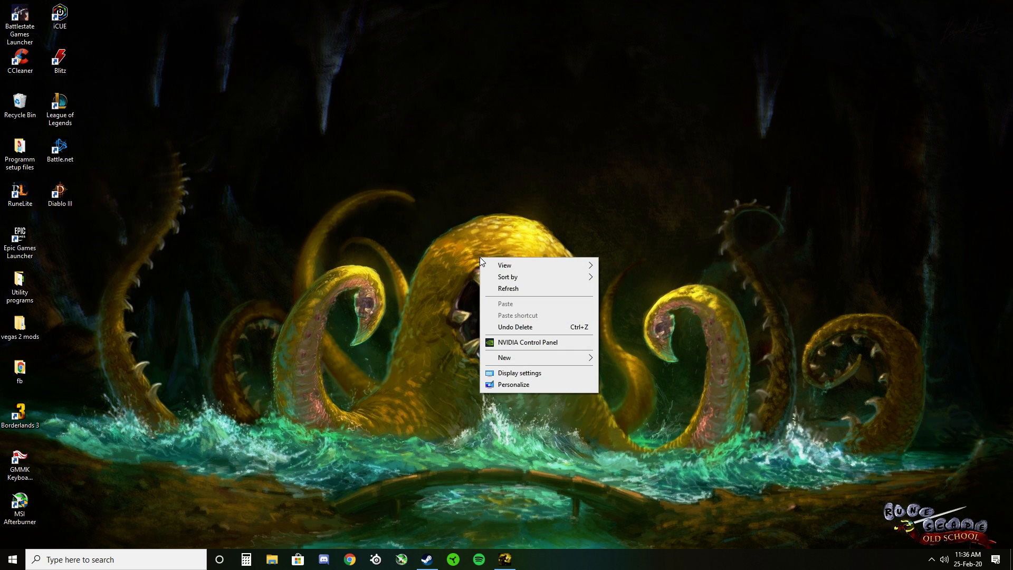
click(480, 220)
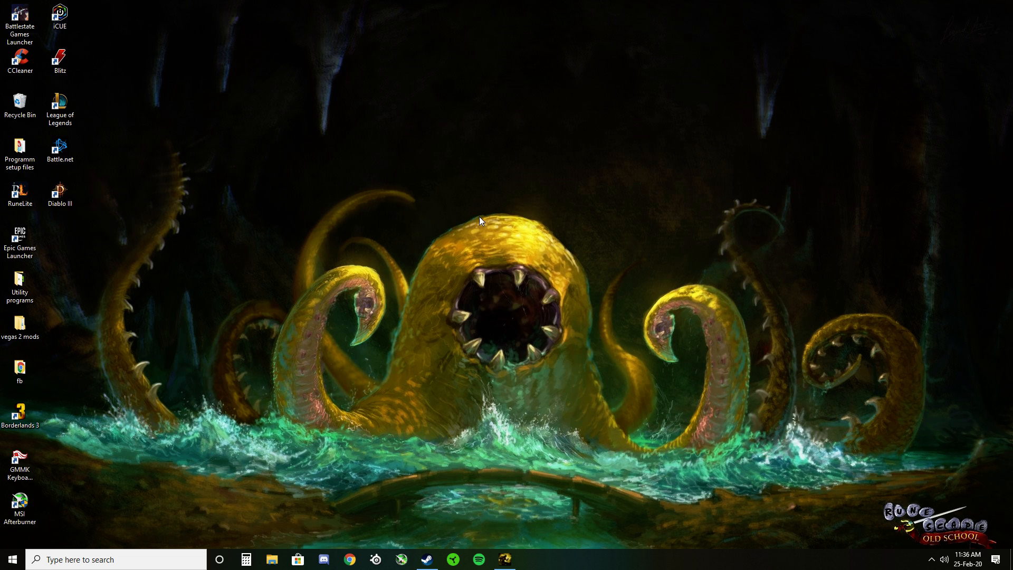
right_click(481, 222)
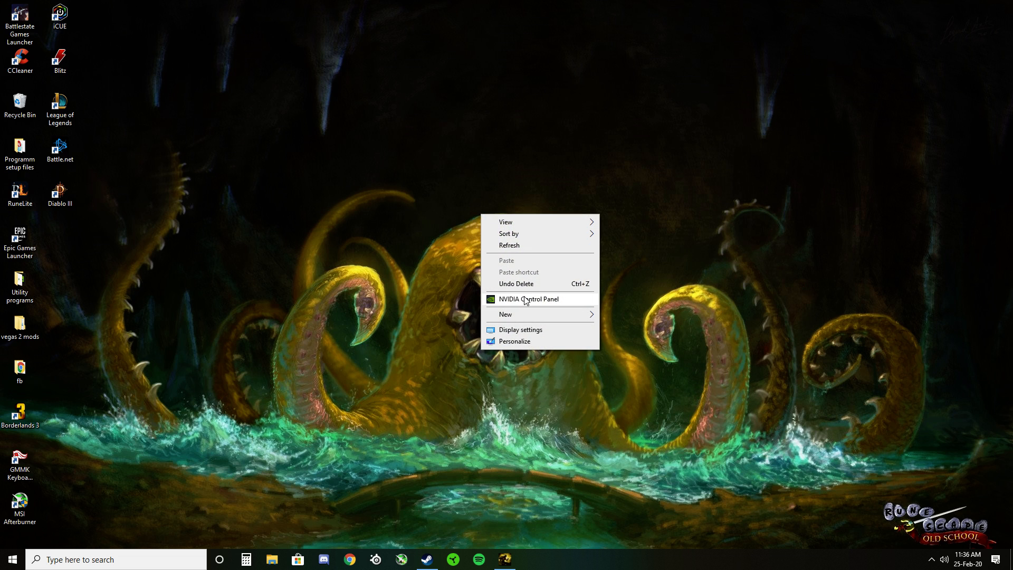
click(528, 299)
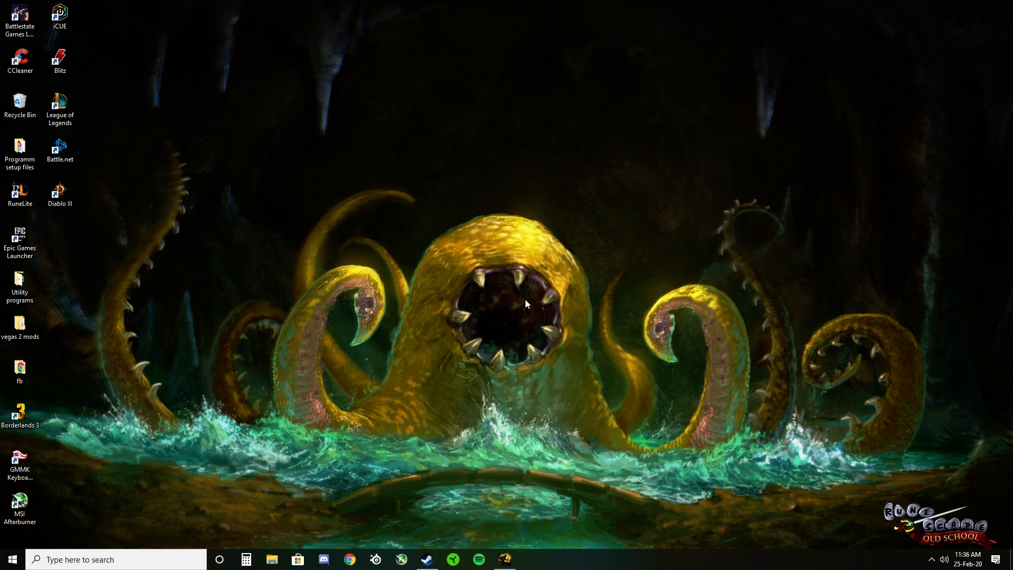
- Go to Manage 3D Settings and show the Program Settings tab
click(530, 559)
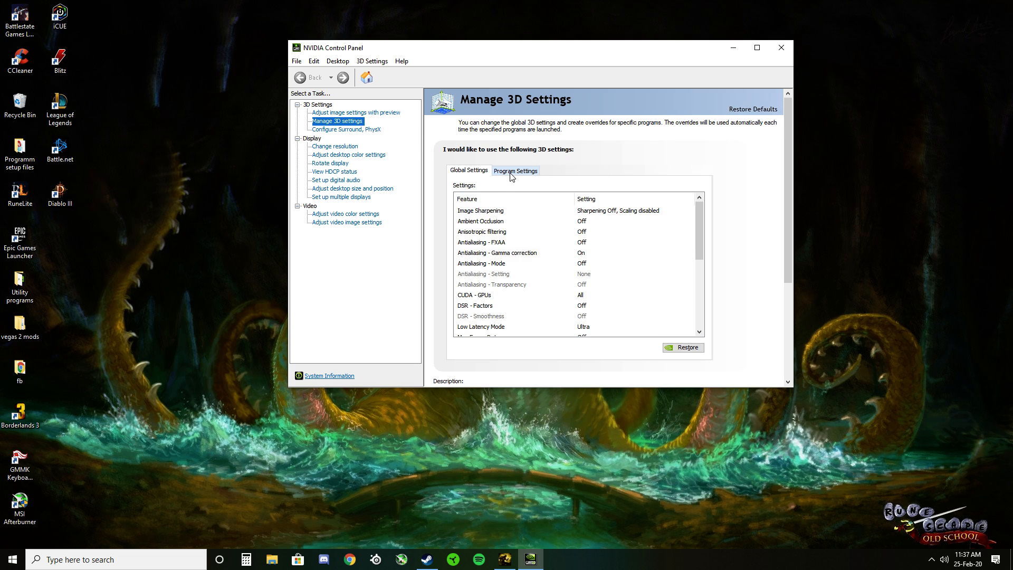
click(515, 171)
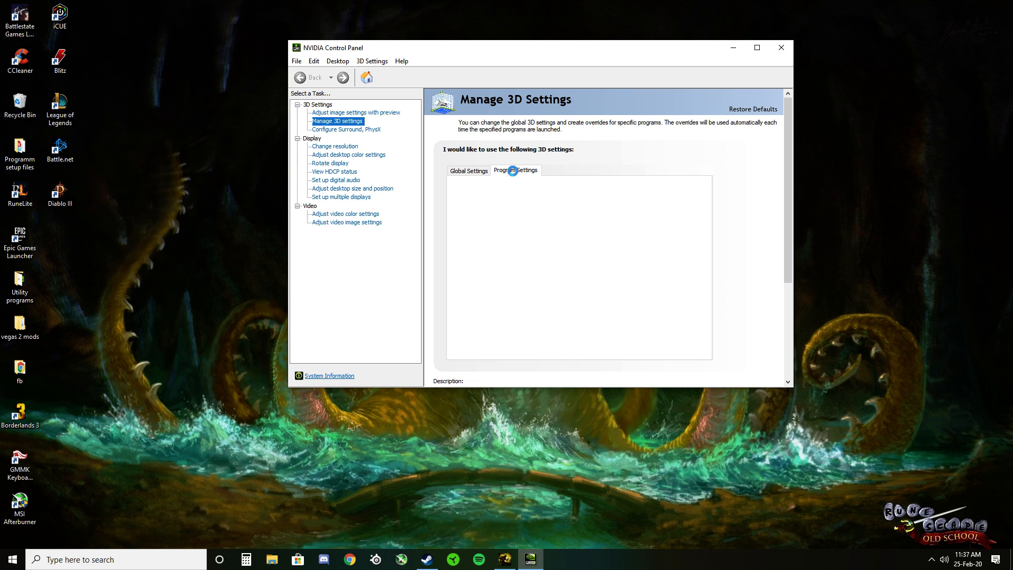
- Select Dark Souls III (darksoulsiii.exe) as the program to customize
click(514, 170)
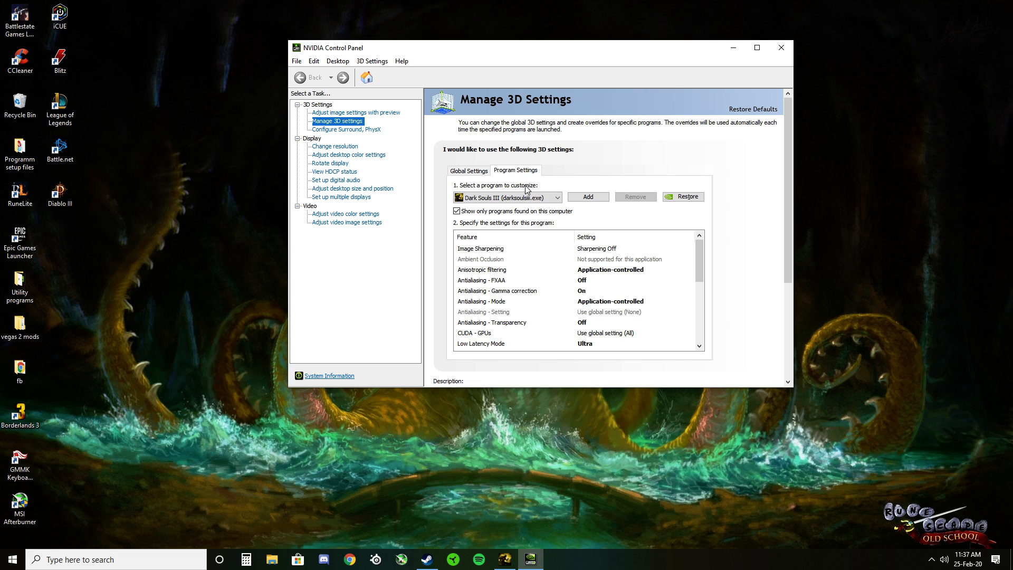
mouse_move(644, 245)
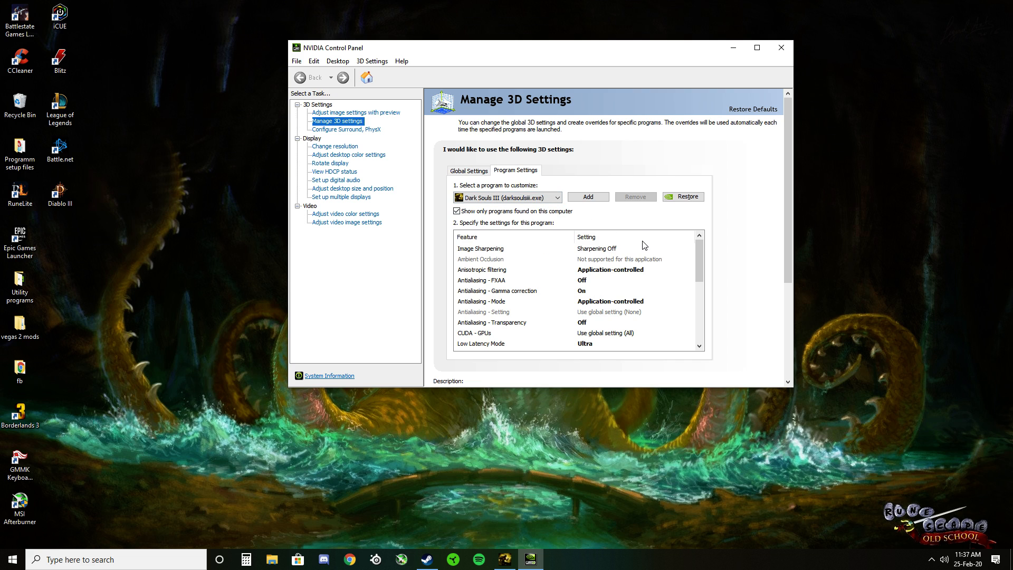
mouse_move(637, 251)
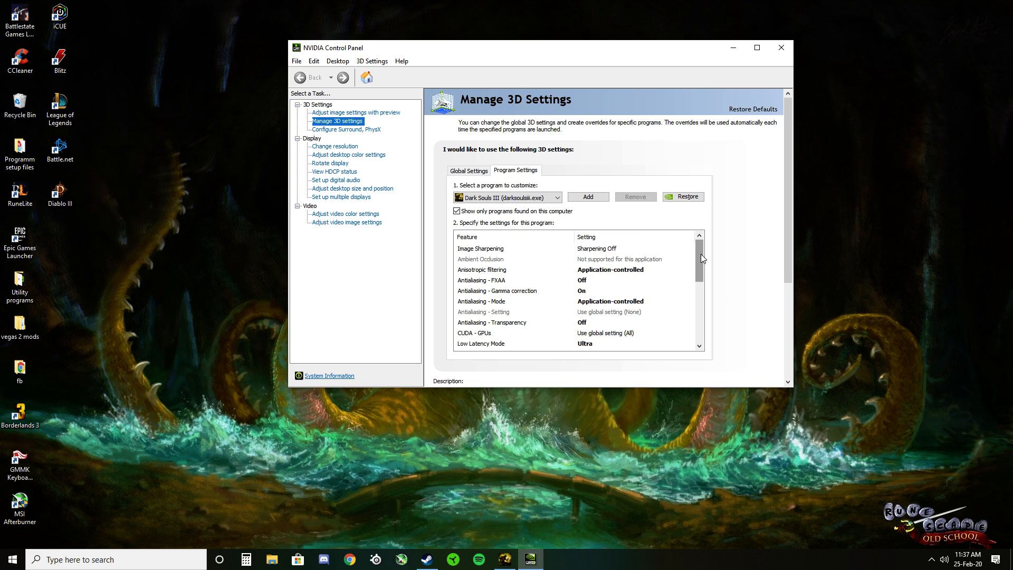
mouse_move(697, 259)
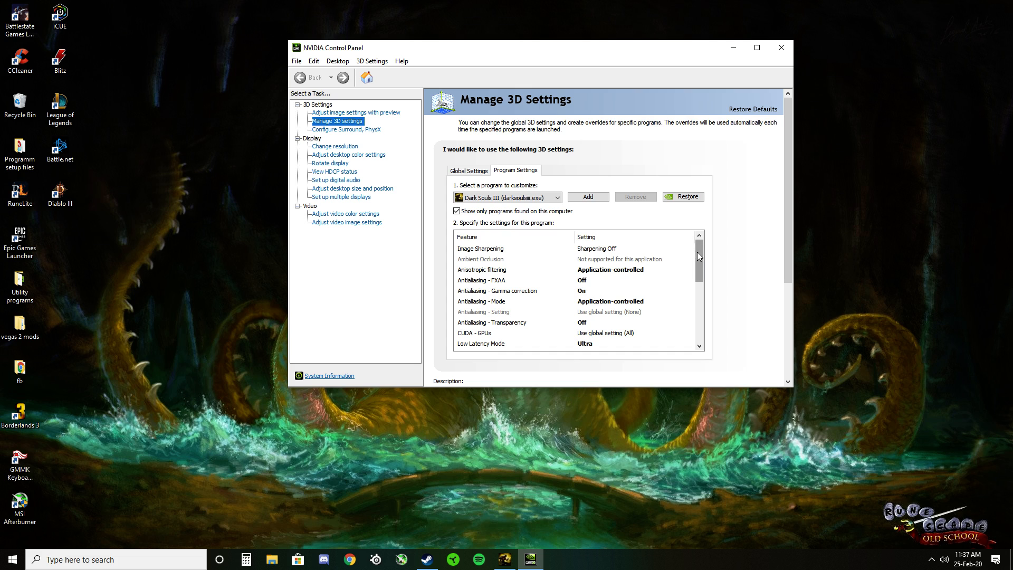
mouse_move(701, 256)
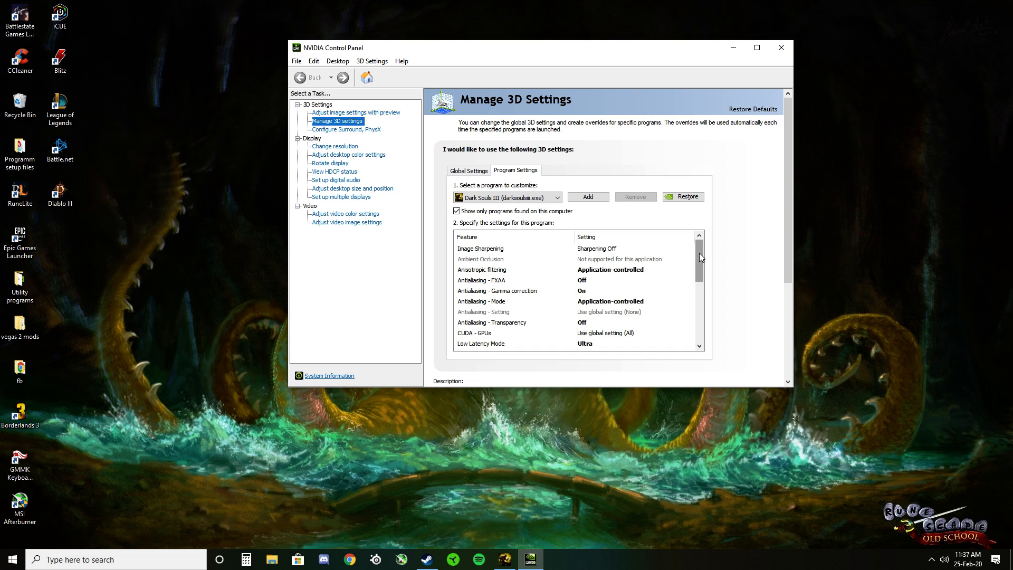
- Scroll the Dark Souls III settings list to the end to reveal Vertical sync
scroll(down, 3)
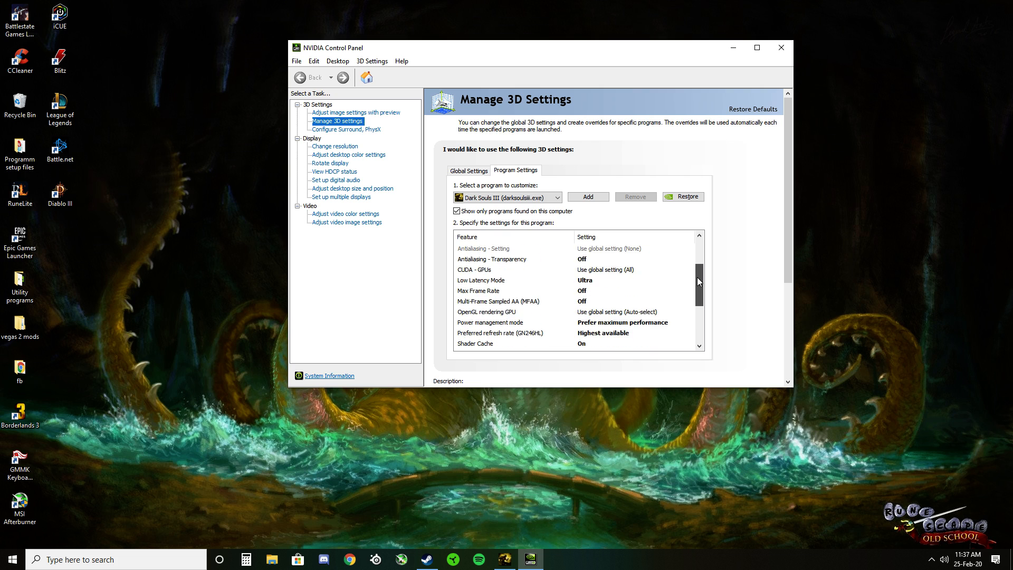
scroll(down, 3)
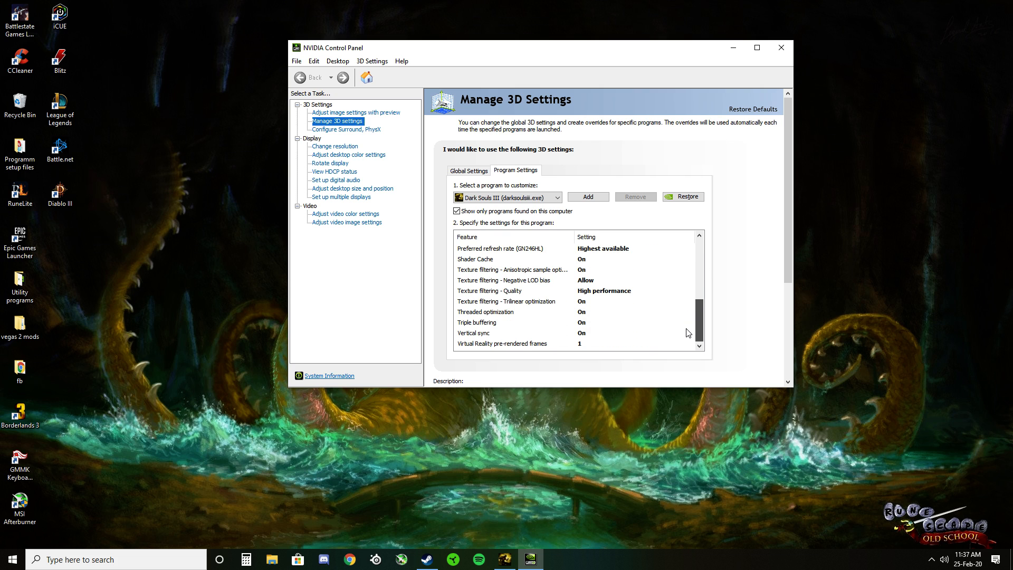
- Change the Dark Souls III Vertical sync option to On
click(691, 333)
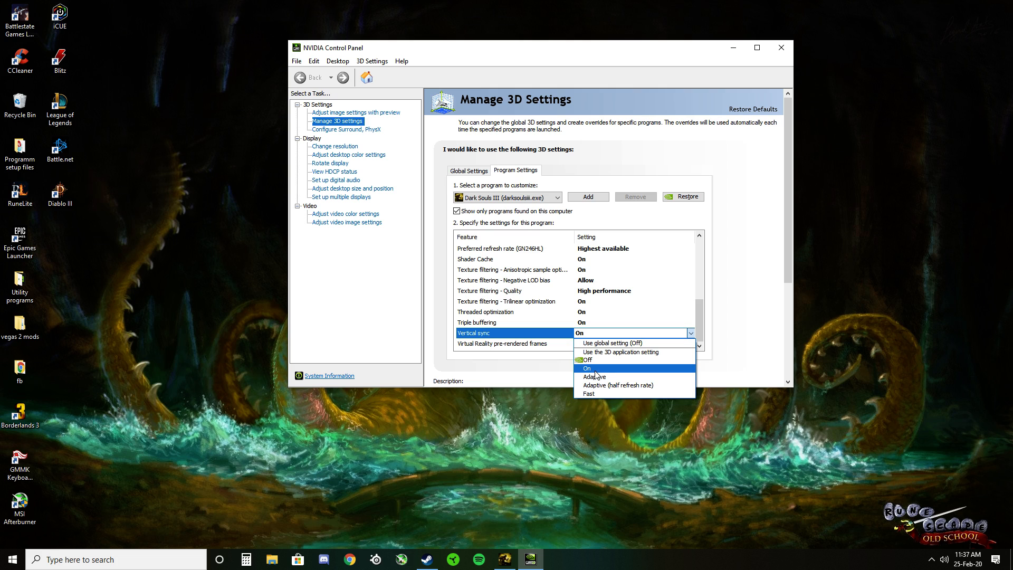
click(586, 368)
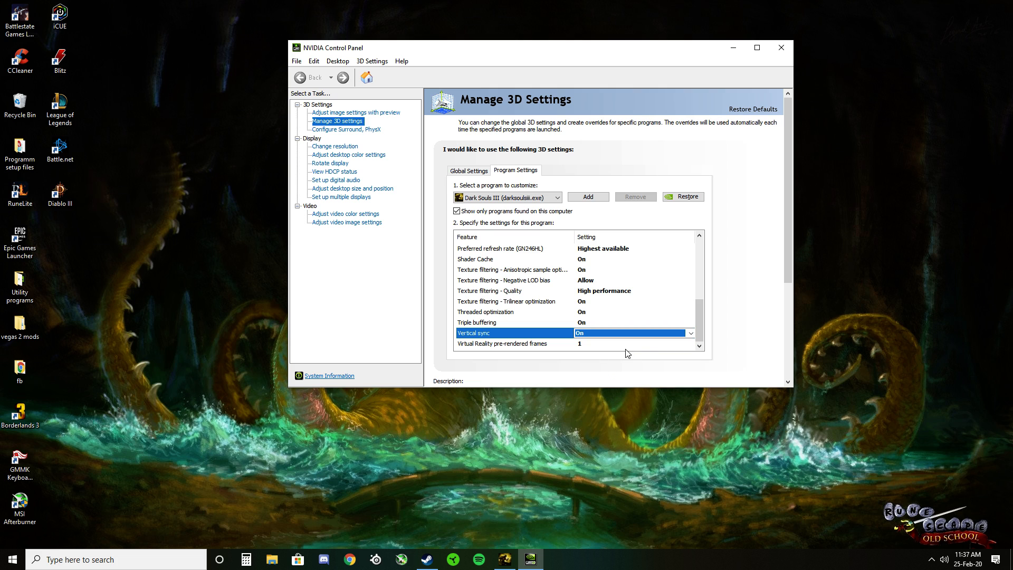